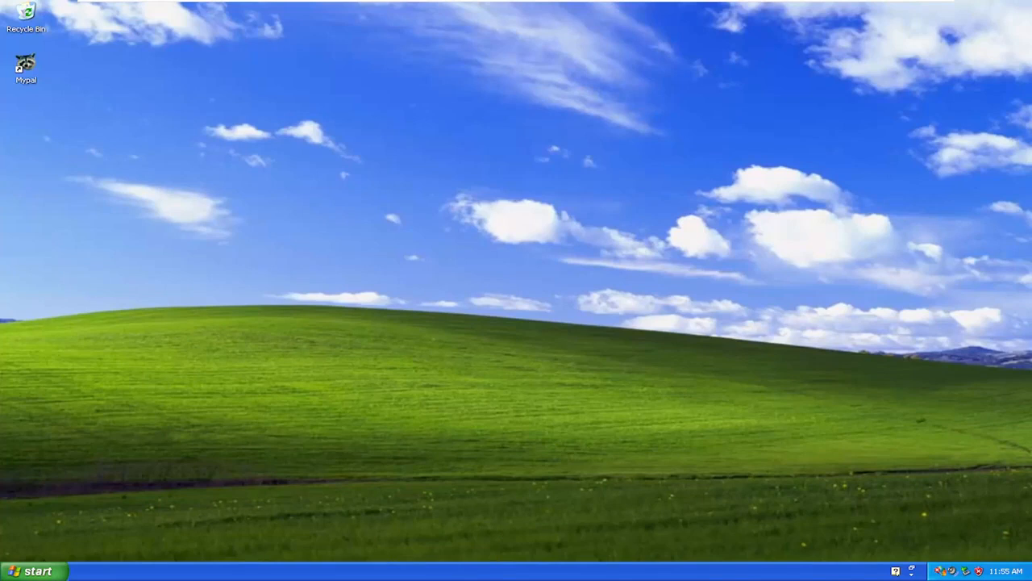
Bring up the Start menu to reach the list of installed programs.
{"action": "left_click", "coordinate": [31, 571]}
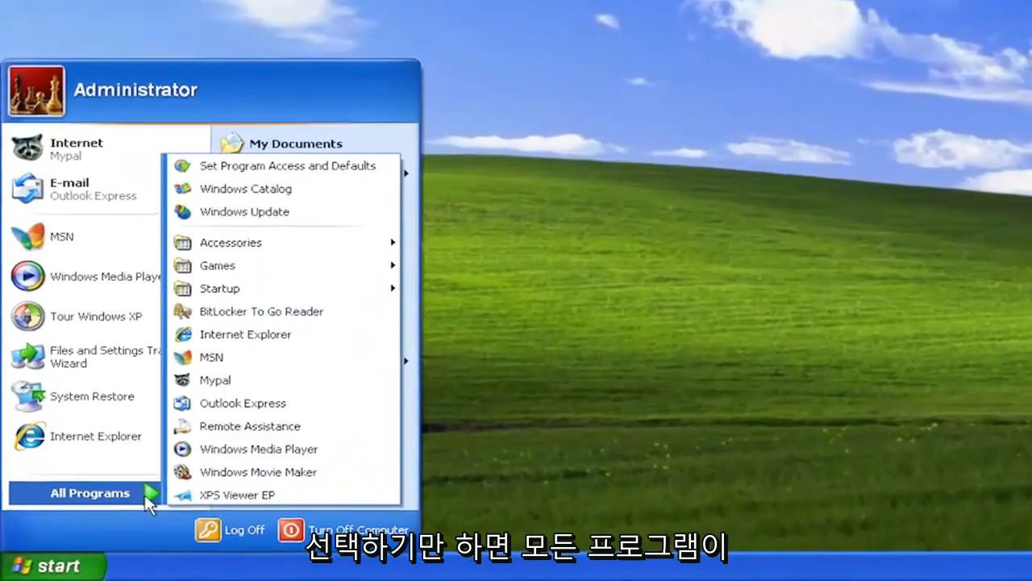
{"action": "mouse_move", "coordinate": [266, 265]}
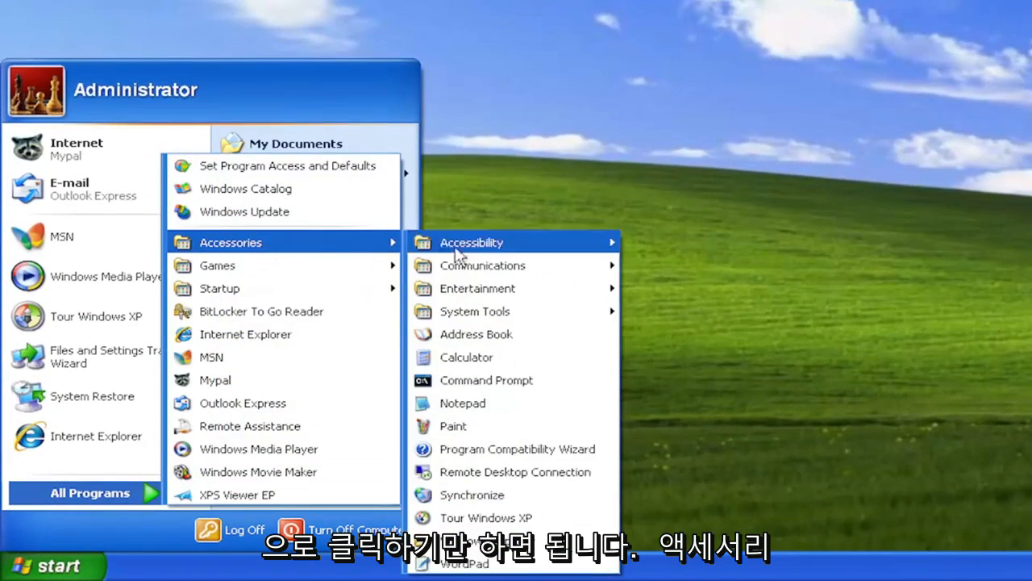
{"action": "mouse_move", "coordinate": [475, 312]}
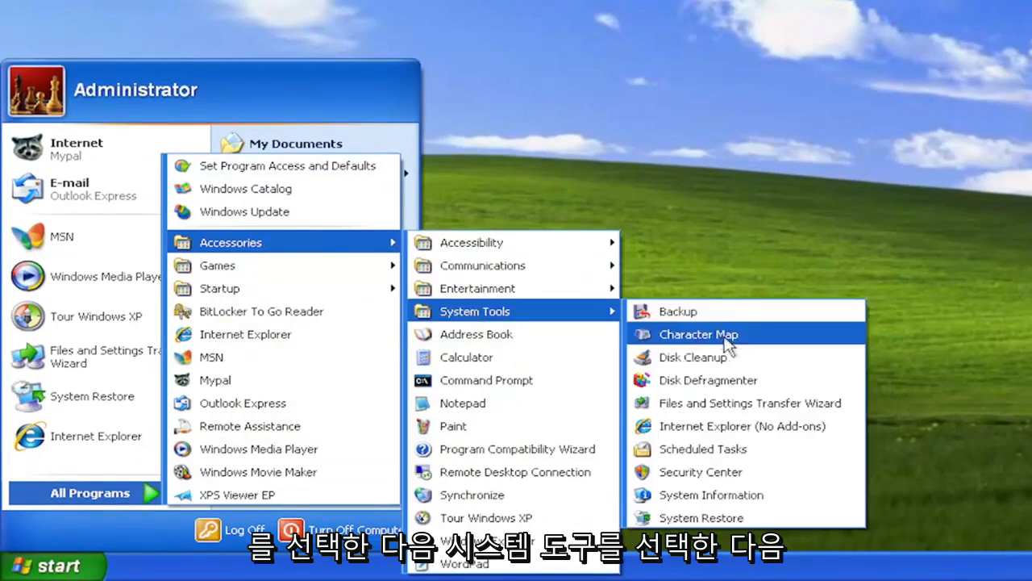
{"action": "mouse_move", "coordinate": [700, 518]}
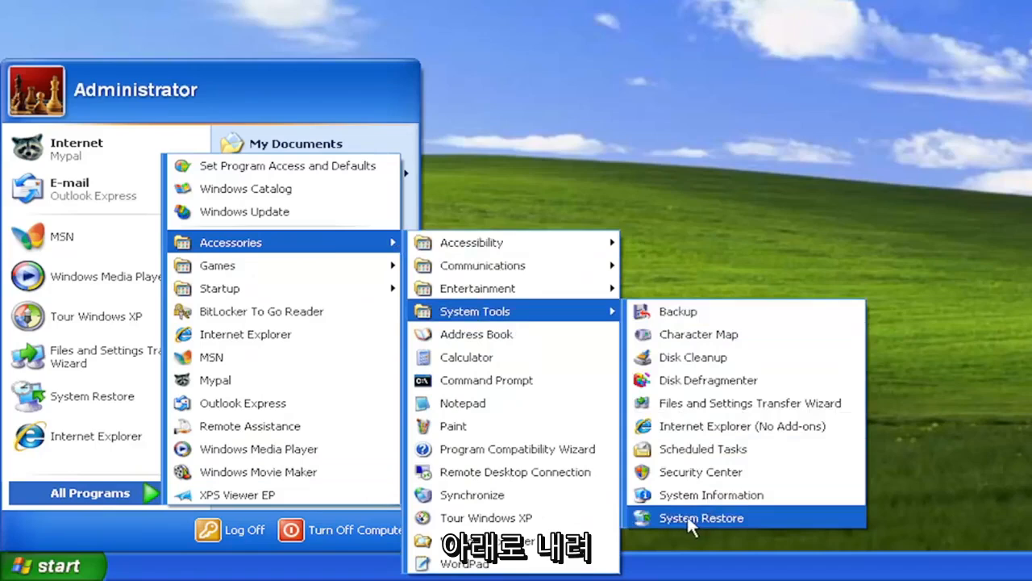
Launch System Restore, keep 'Restore my computer to an earlier time' and choose the May 30, 2022 restore point.
{"action": "left_click", "coordinate": [700, 518]}
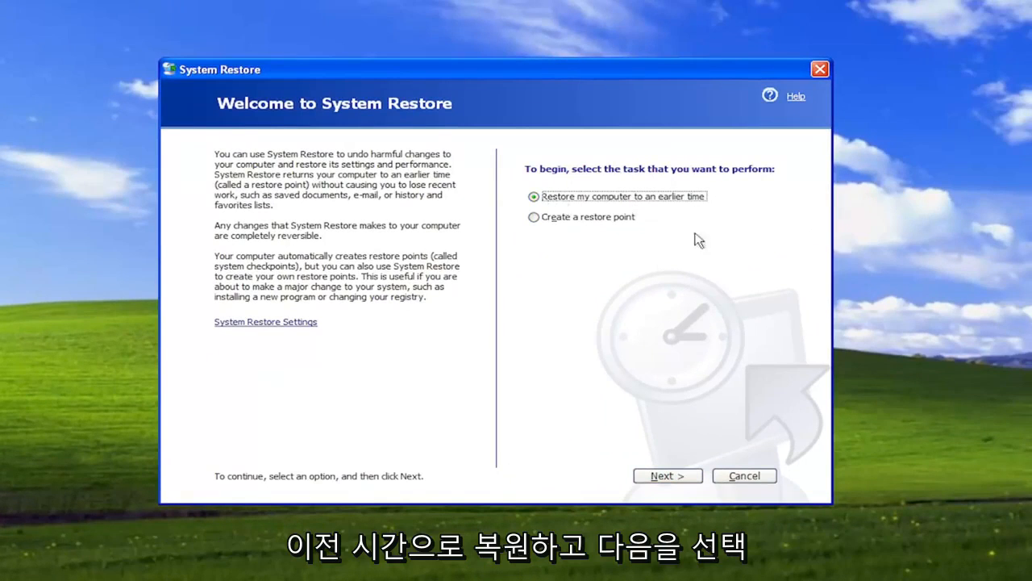
{"action": "left_click", "coordinate": [668, 474]}
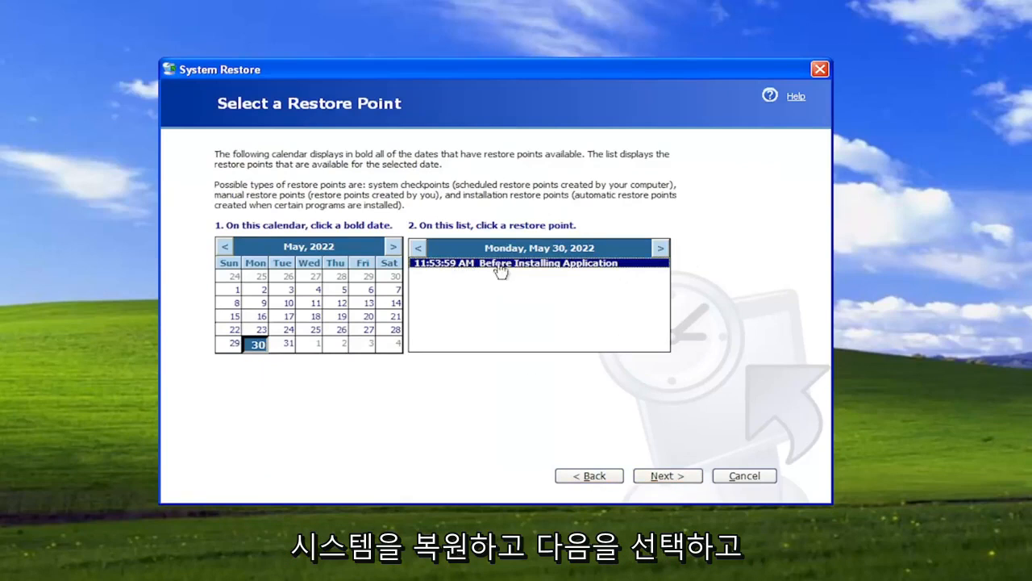
{"action": "left_click", "coordinate": [668, 474]}
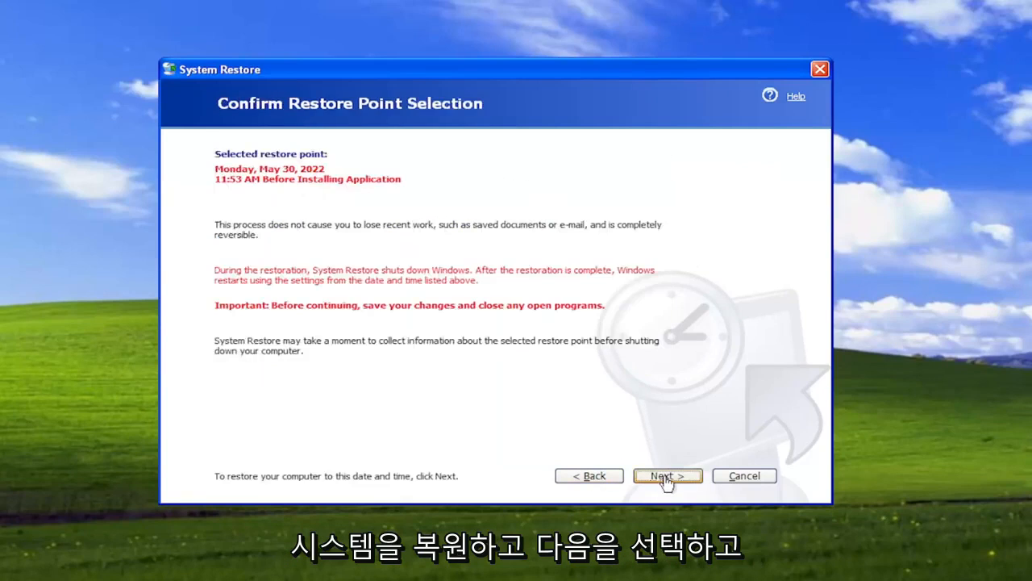
{"action": "left_click", "coordinate": [668, 474]}
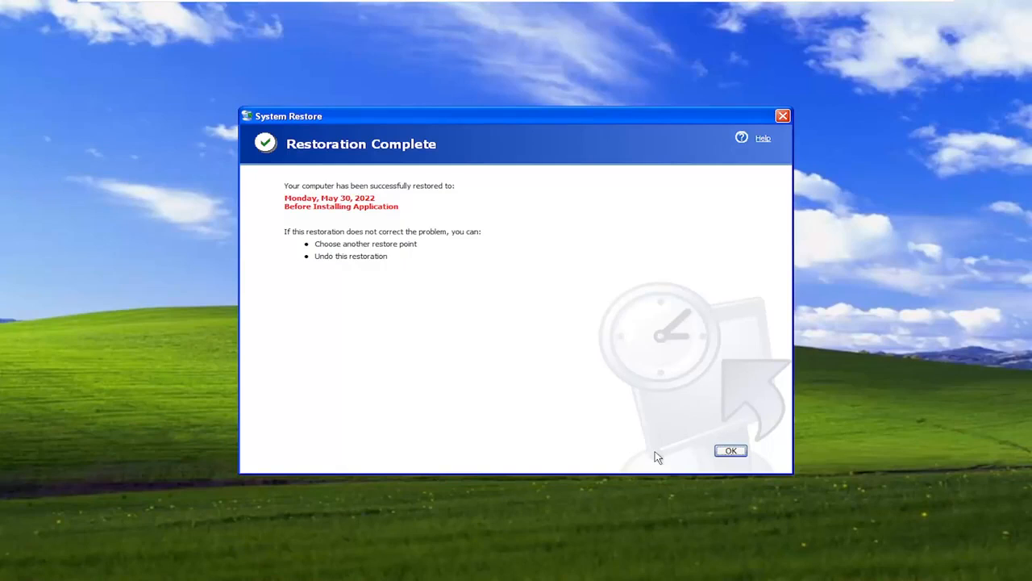
{"action": "mouse_move", "coordinate": [358, 212]}
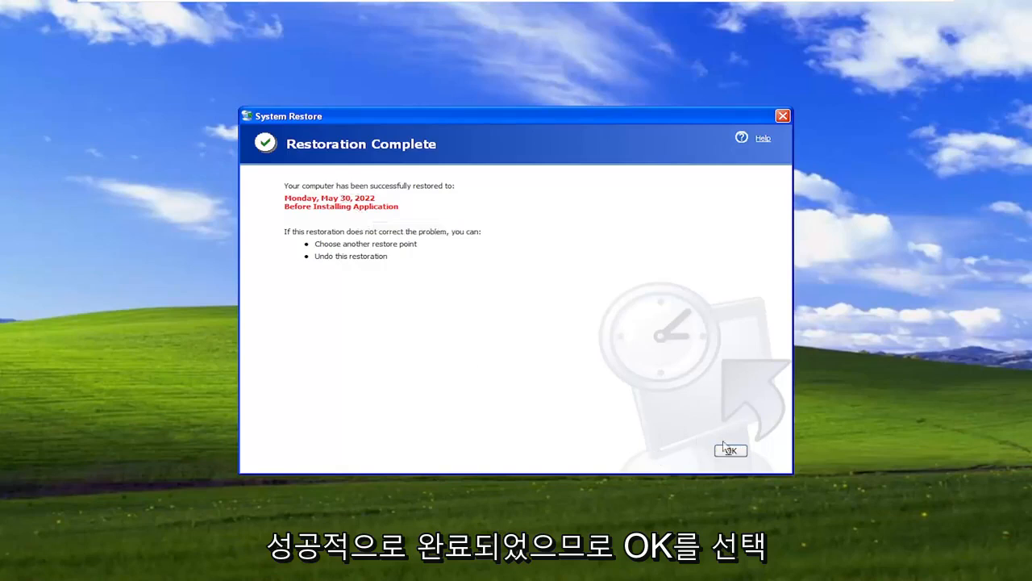
Acknowledge the Restoration Complete notice with OK, returning to the desktop.
{"action": "left_click", "coordinate": [729, 449]}
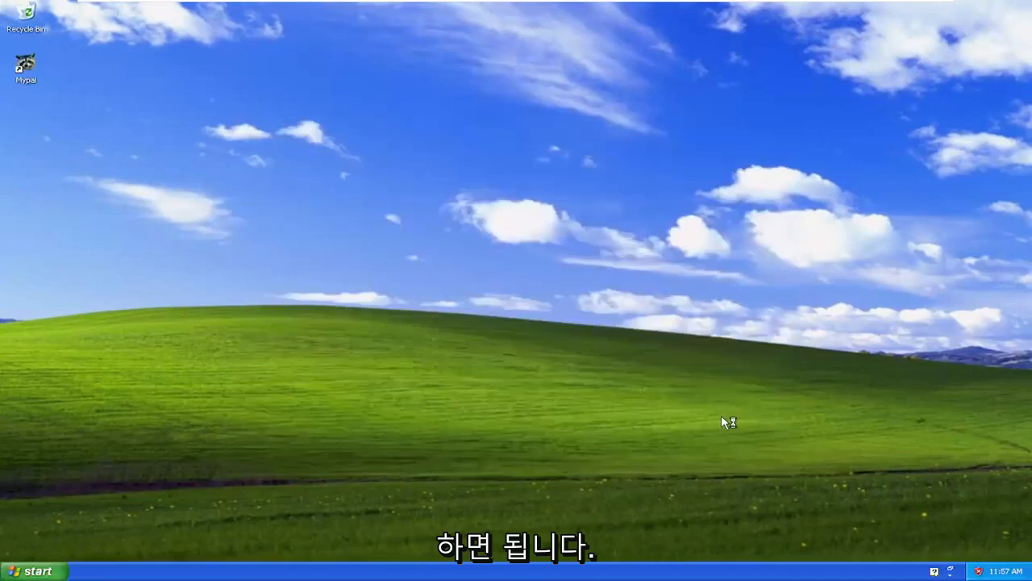
{"action": "mouse_move", "coordinate": [781, 419]}
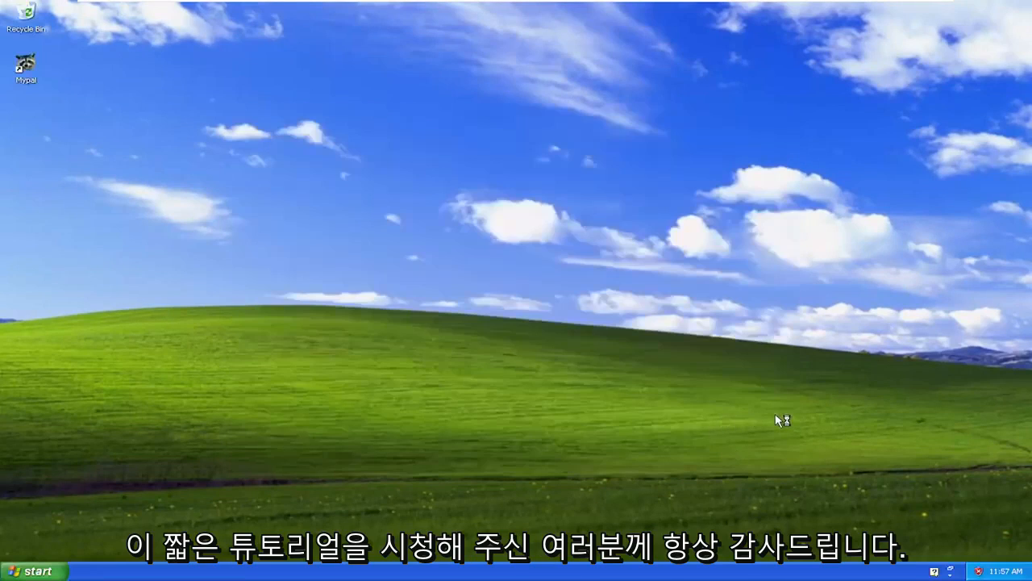